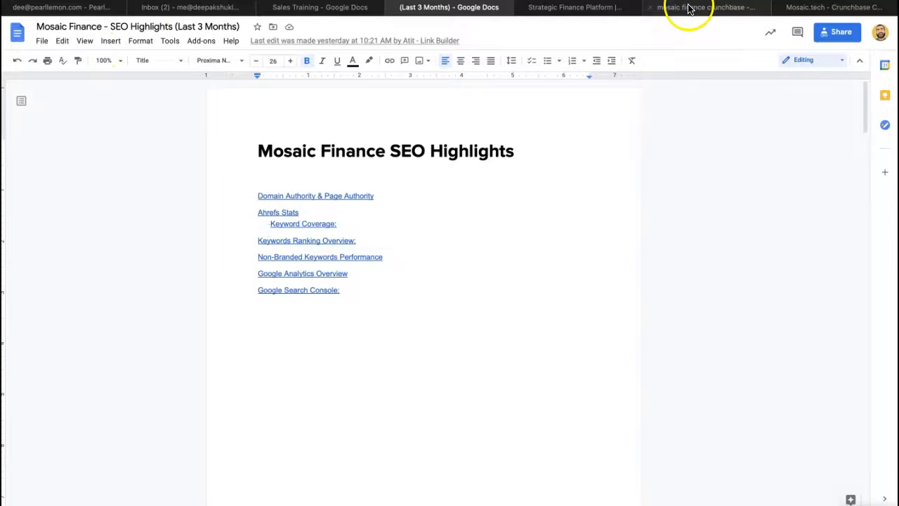
Step: Browse the Mosaic homepage's platform, integrations and who-it's-for sections, then move to the Crunchbase profile
click(576, 8)
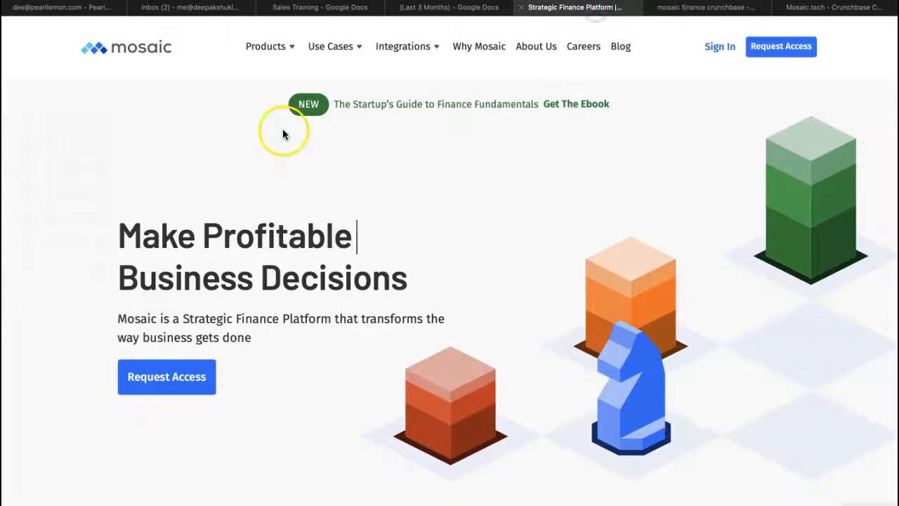
scroll(down, 3)
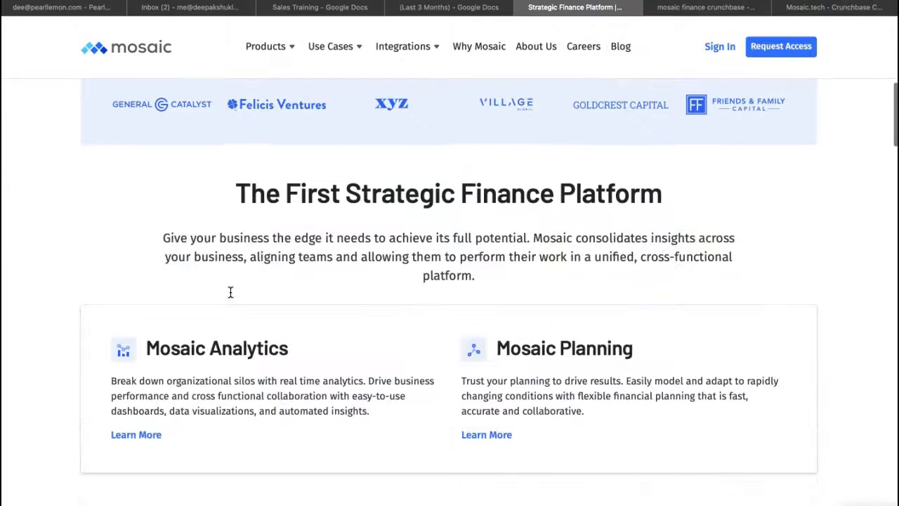
scroll(down, 3)
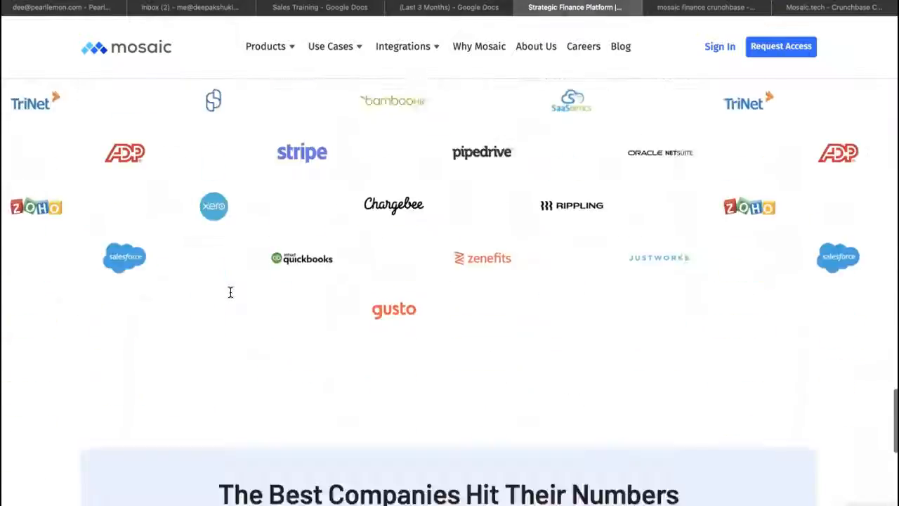
scroll(down, 3)
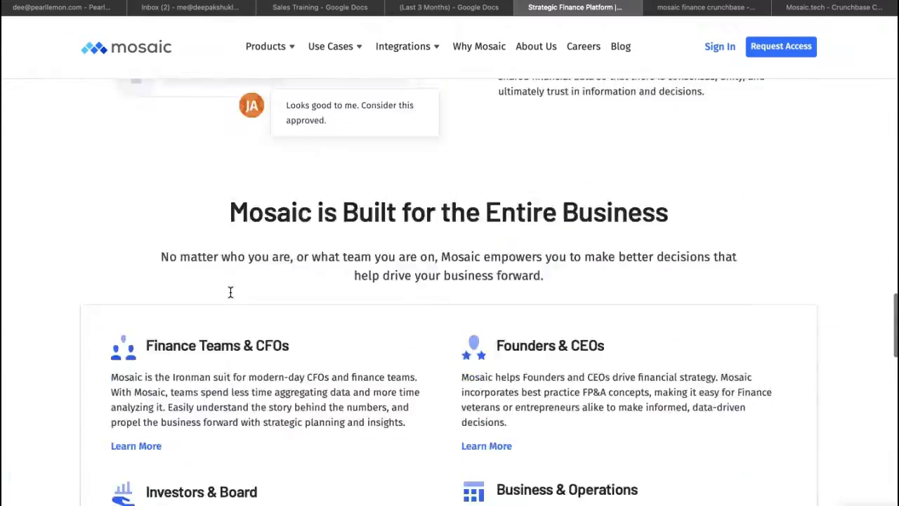
click(821, 5)
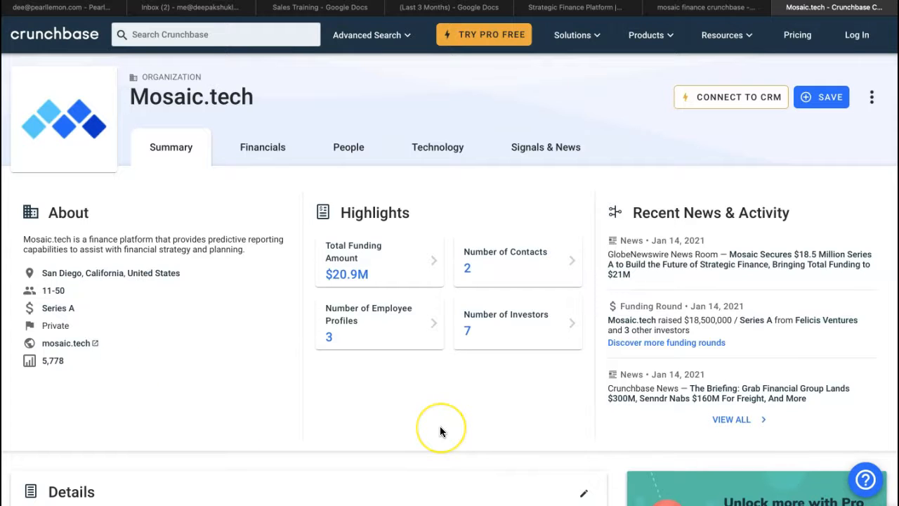
mouse_move(711, 320)
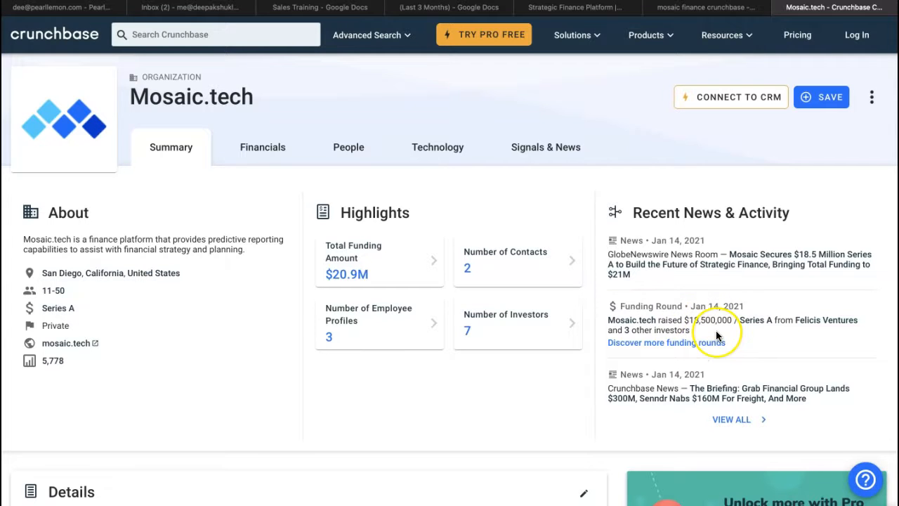
mouse_move(718, 334)
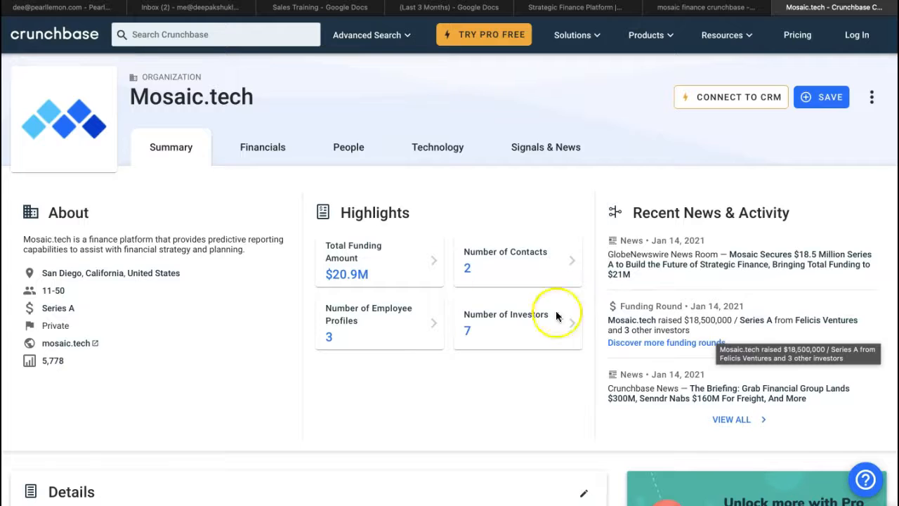
Step: Return to the Google Docs SEO Highlights report after reviewing the $18.5M Series A details
click(449, 8)
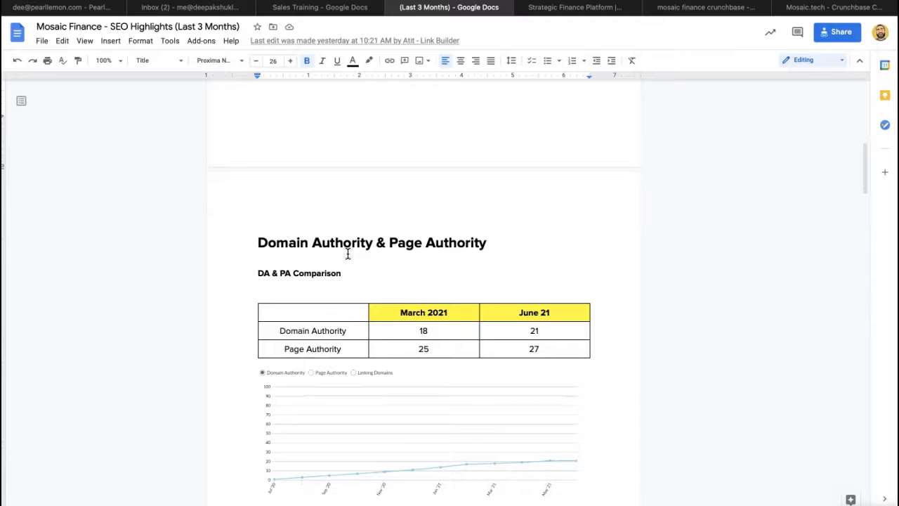
Step: Scroll through the Domain Authority & Page Authority table and chart down to the Ahrefs stats
scroll(down, 3)
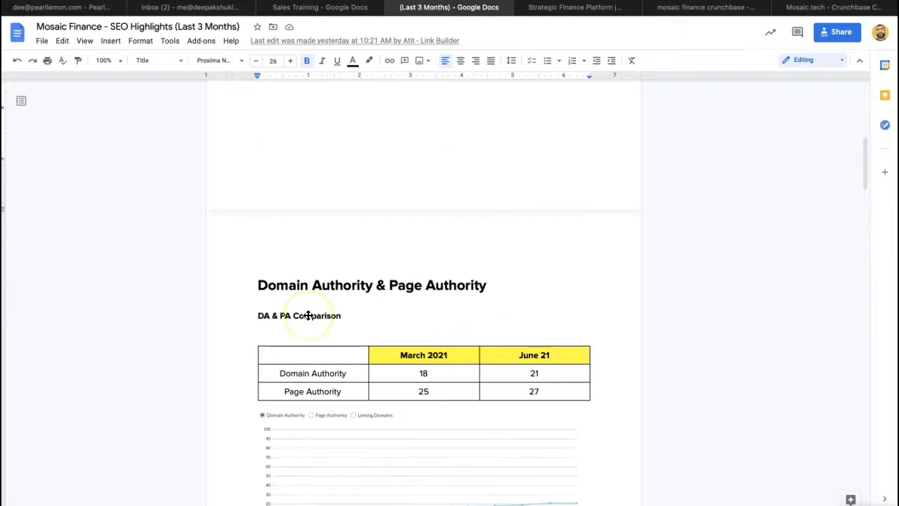
scroll(down, 3)
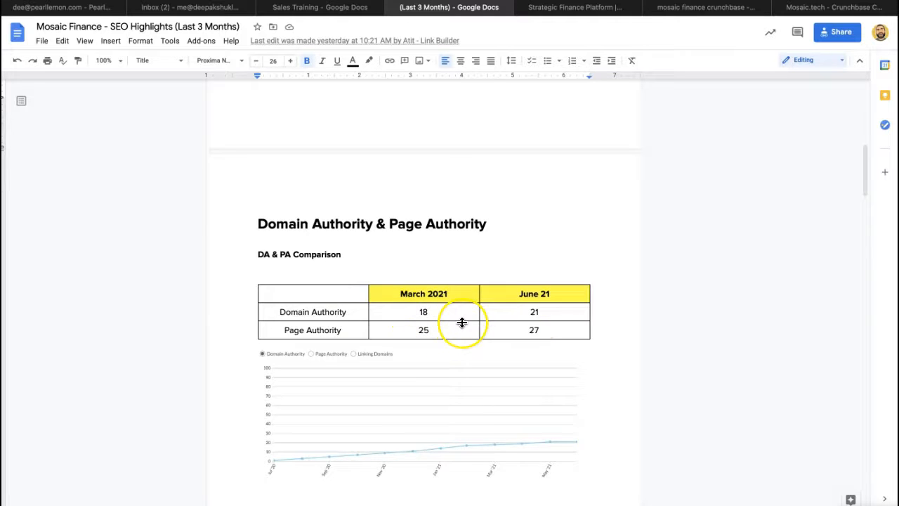
scroll(down, 3)
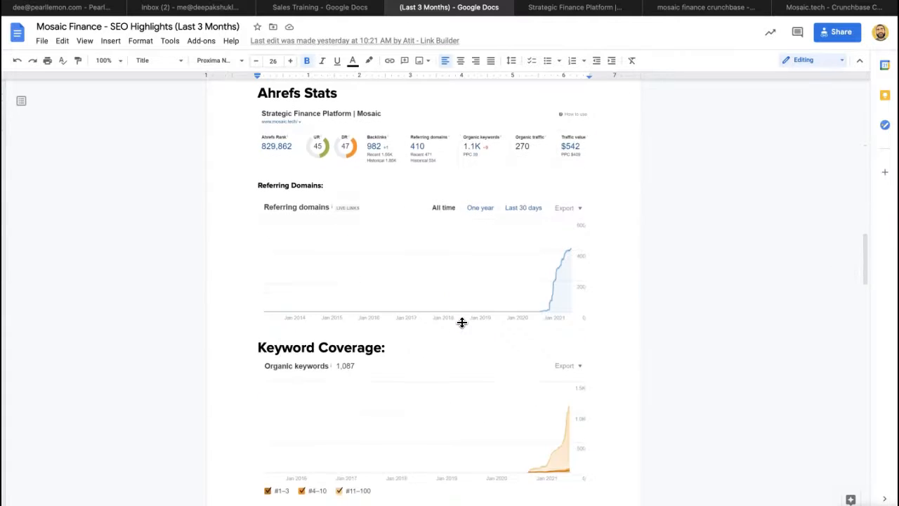
mouse_move(351, 219)
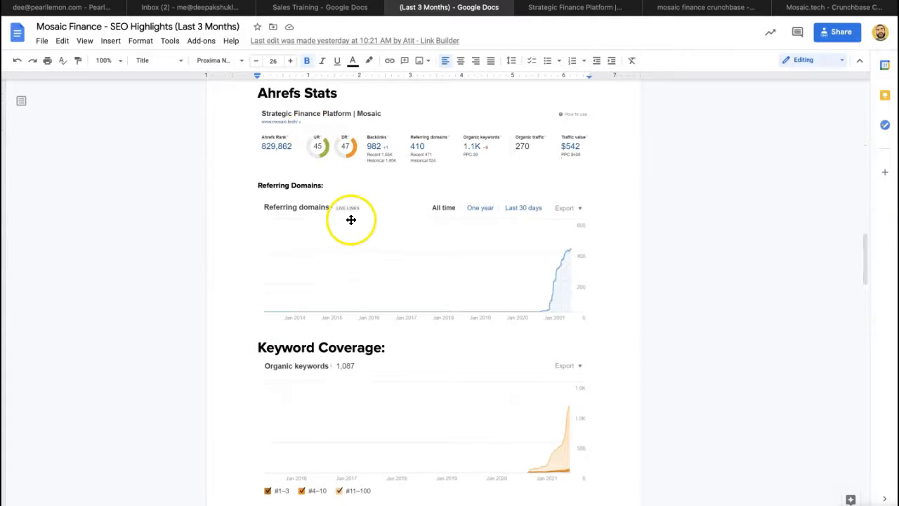
mouse_move(565, 274)
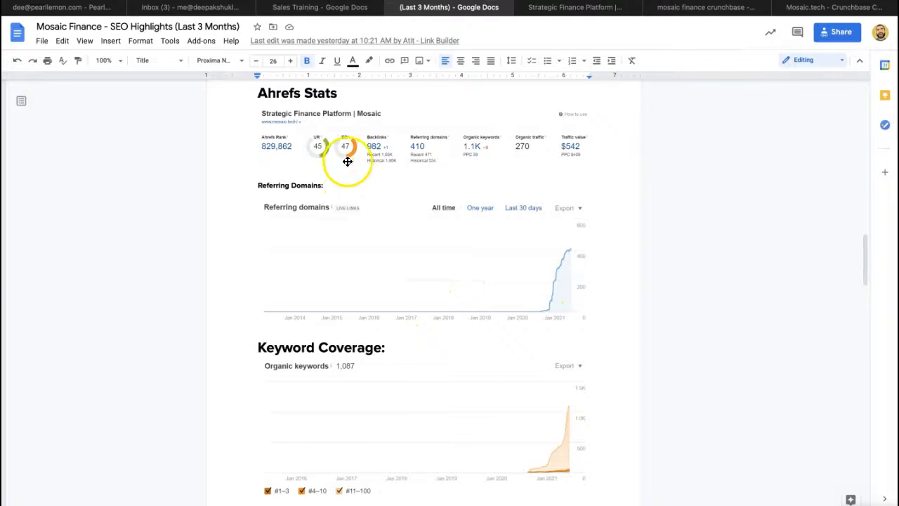
Step: Scroll past the Ahrefs Referring Domains chart to the keyword-ranking comparison table
scroll(down, 3)
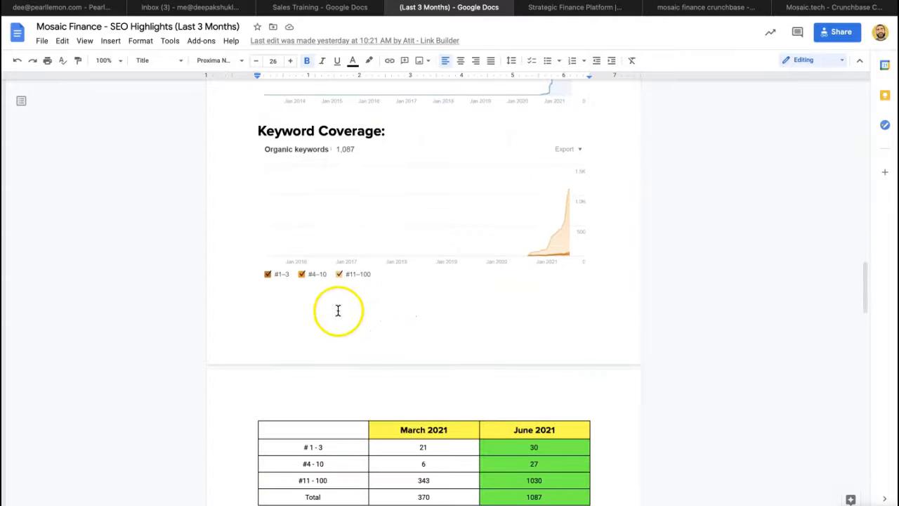
mouse_move(568, 247)
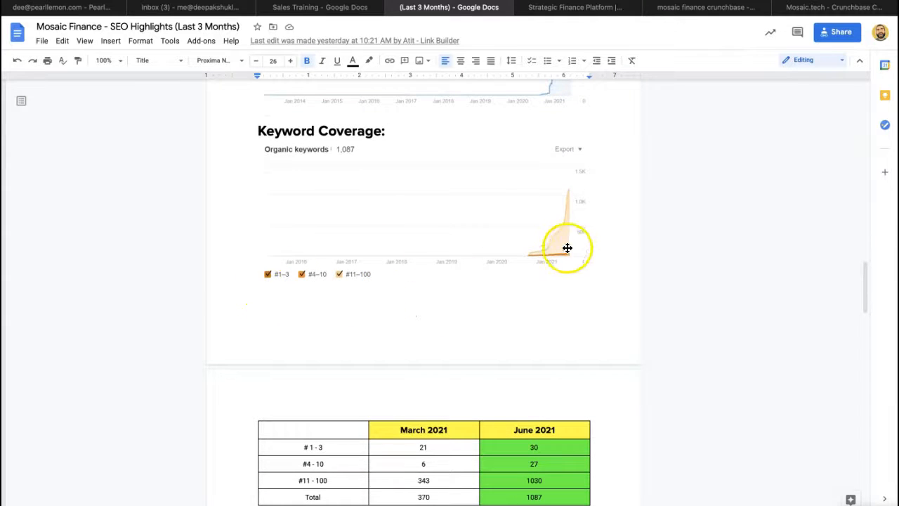
Step: Bring the Keyword Coverage chart and March/June 2021 ranking counts table into view
scroll(down, 3)
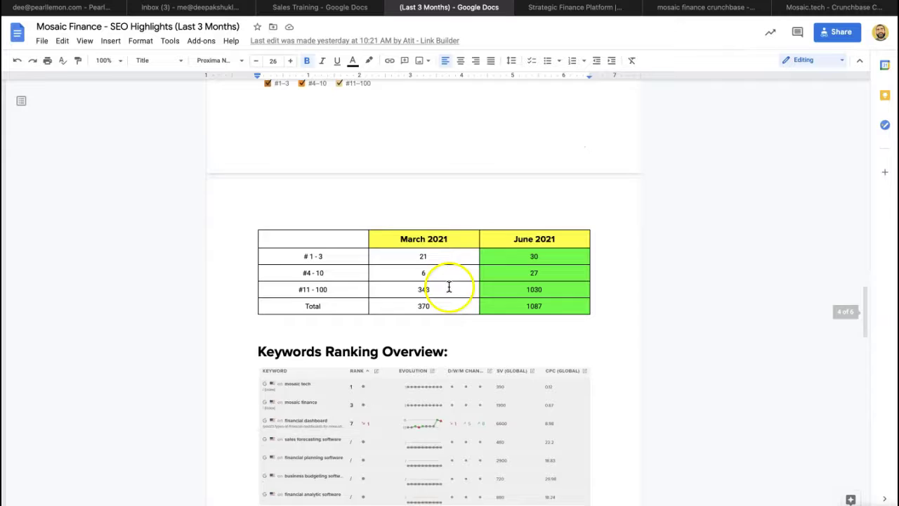
scroll(down, 3)
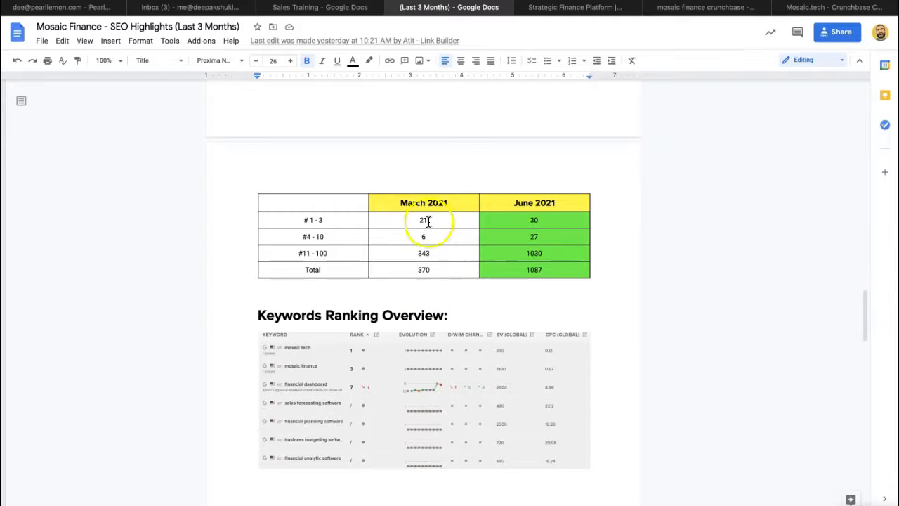
scroll(up, 3)
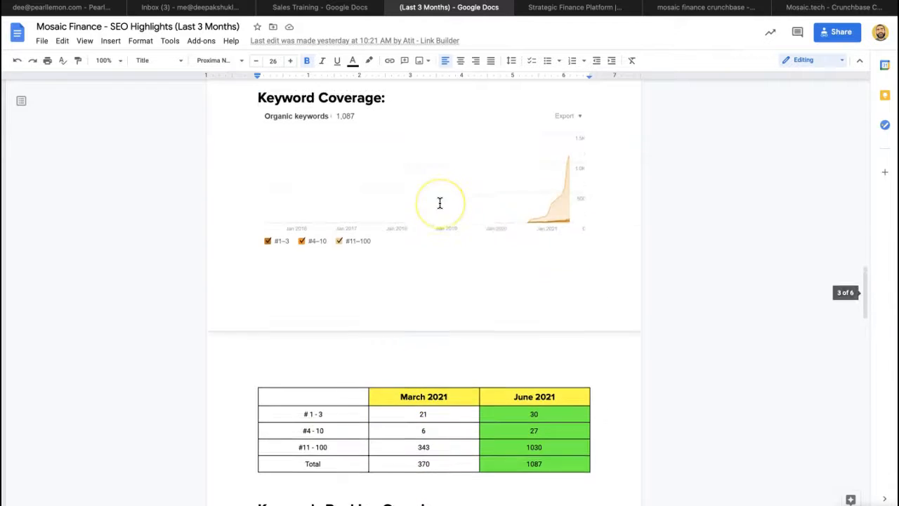
click(832, 5)
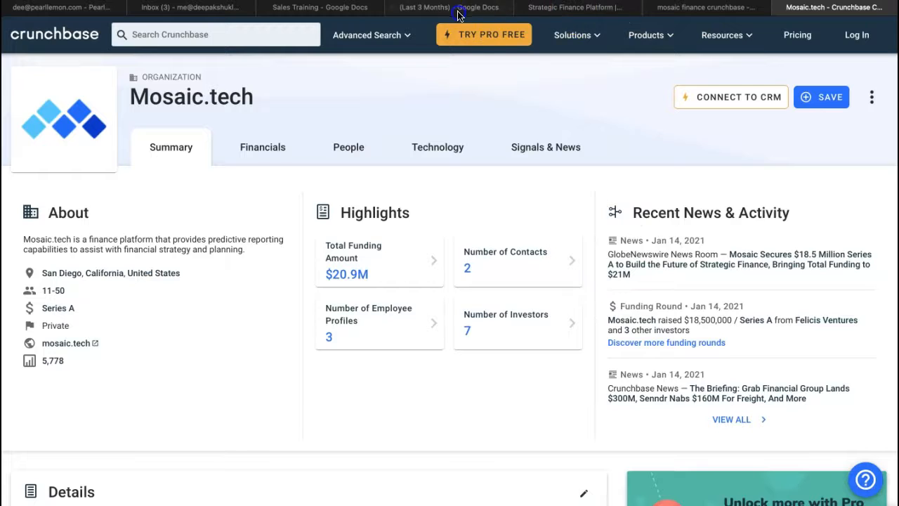
click(448, 9)
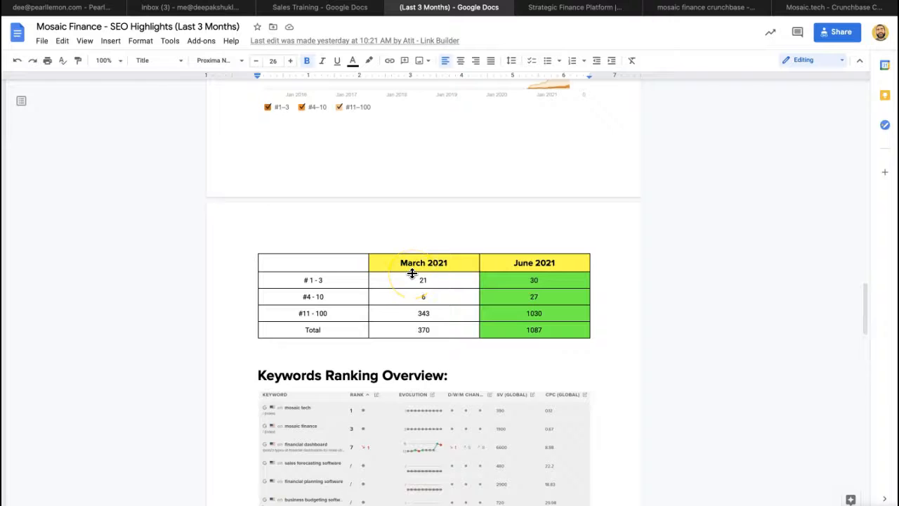
mouse_move(528, 334)
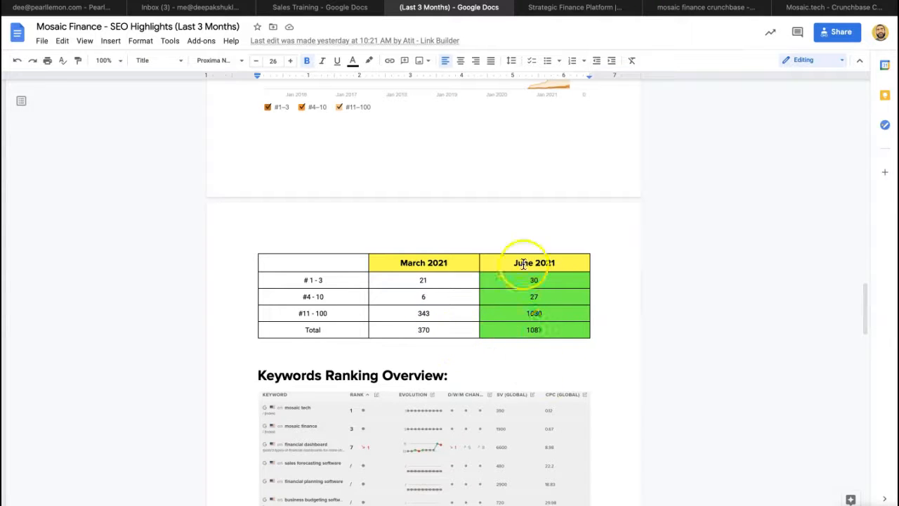
mouse_move(269, 323)
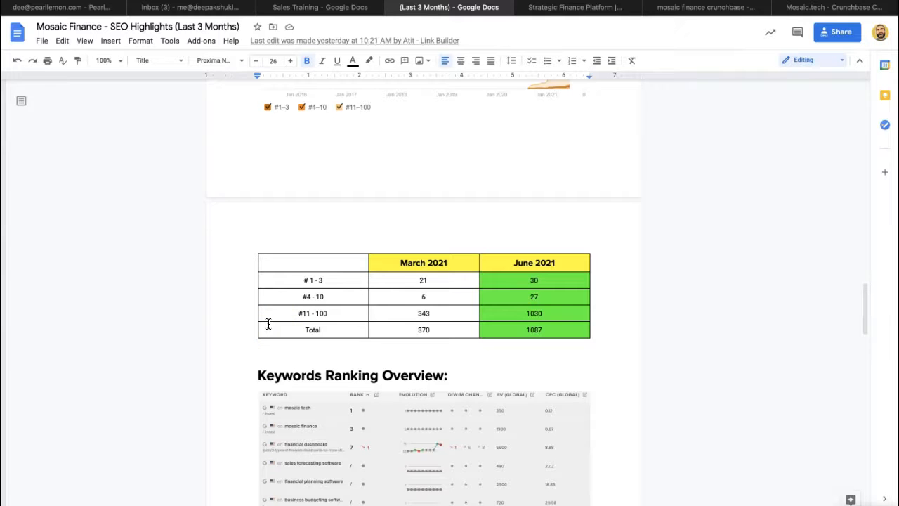
Step: Scroll from the keyword count table down to the Keywords Ranking Overview and Non-Branded section
scroll(down, 3)
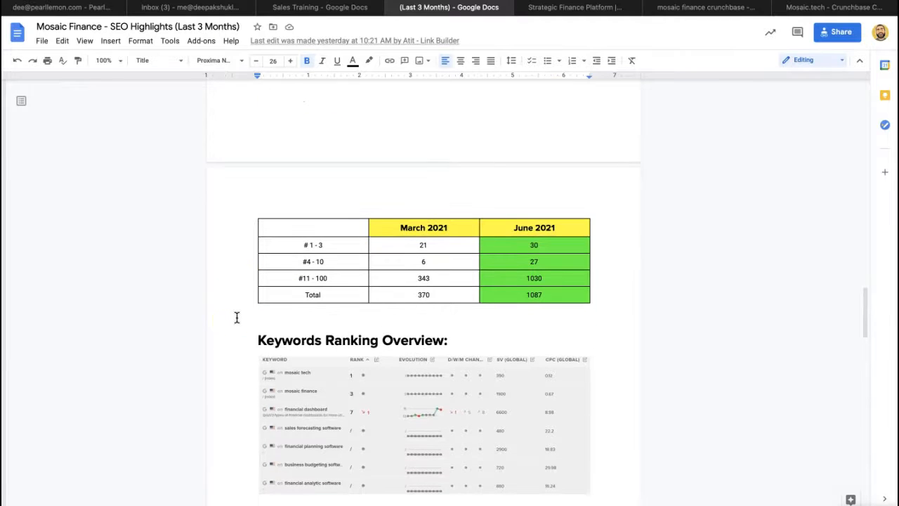
scroll(down, 3)
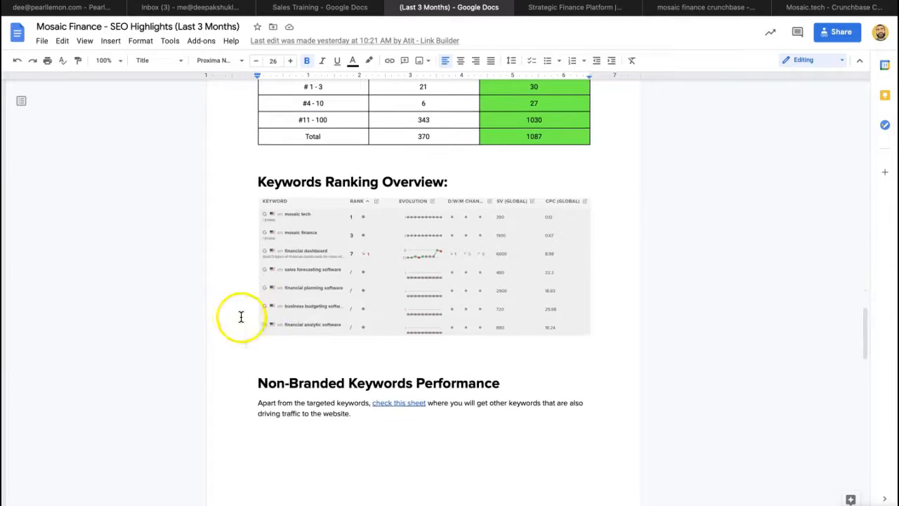
mouse_move(357, 272)
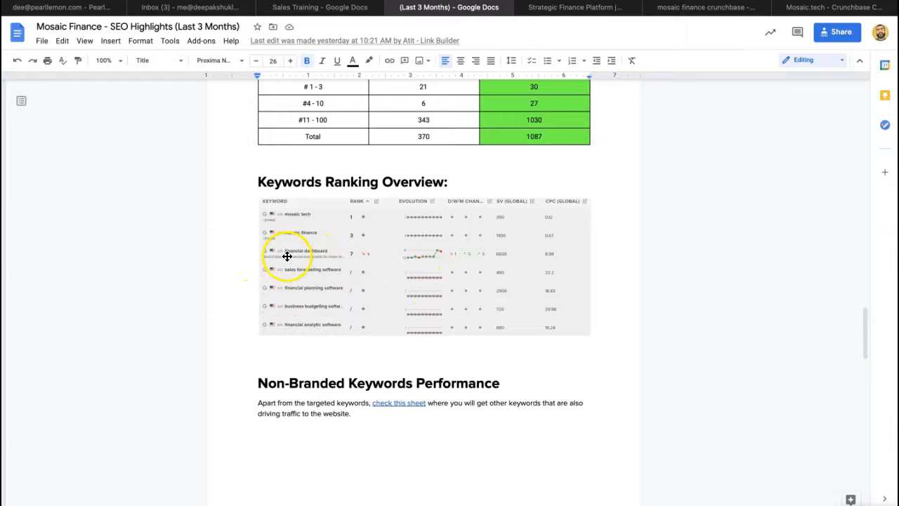
mouse_move(483, 272)
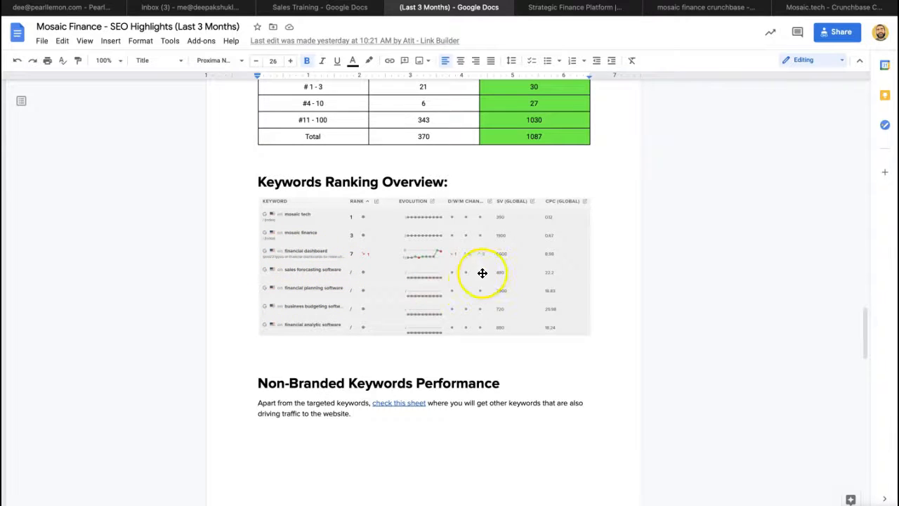
mouse_move(489, 267)
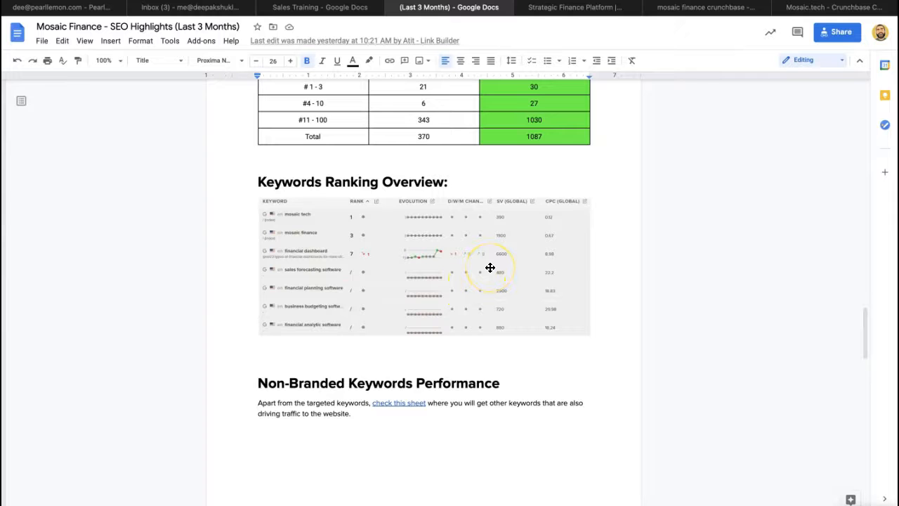
mouse_move(331, 215)
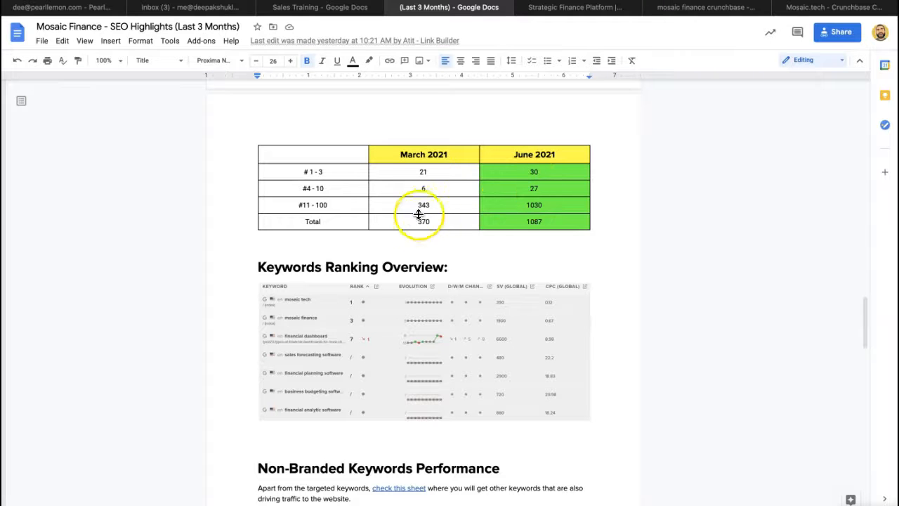
mouse_move(471, 214)
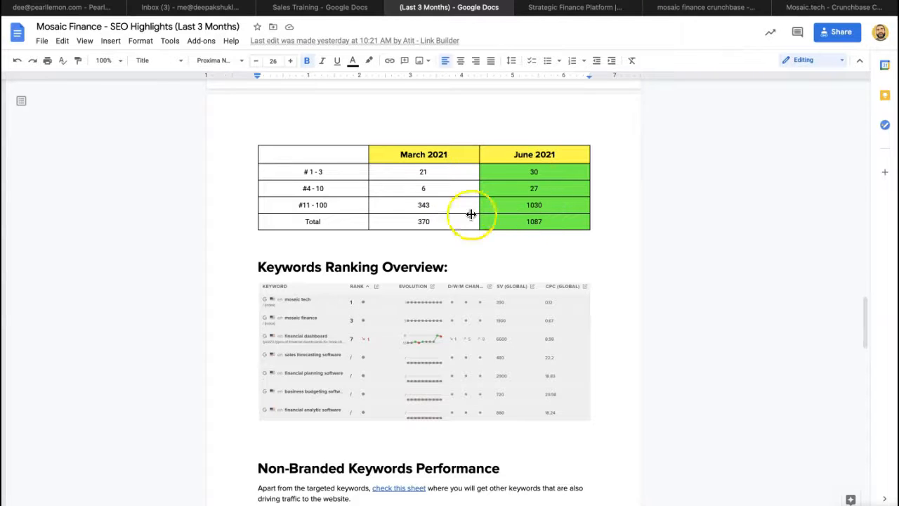
mouse_move(503, 212)
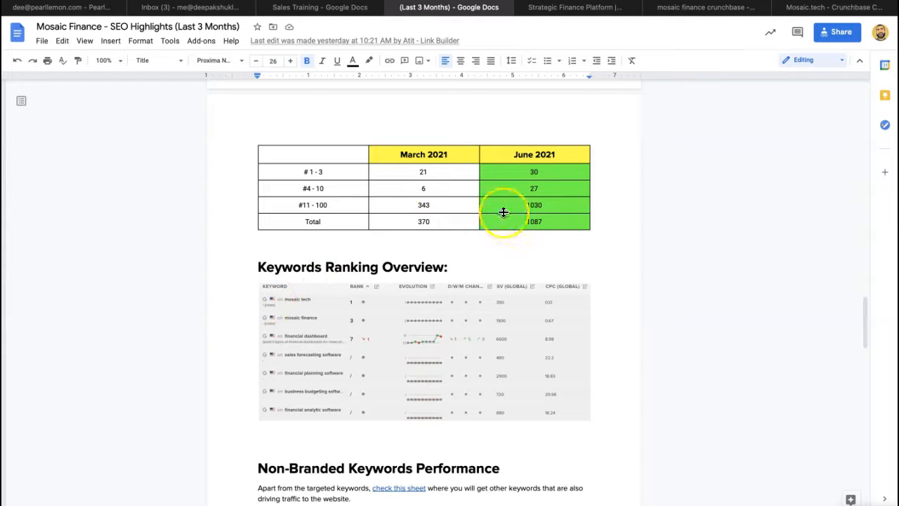
mouse_move(307, 244)
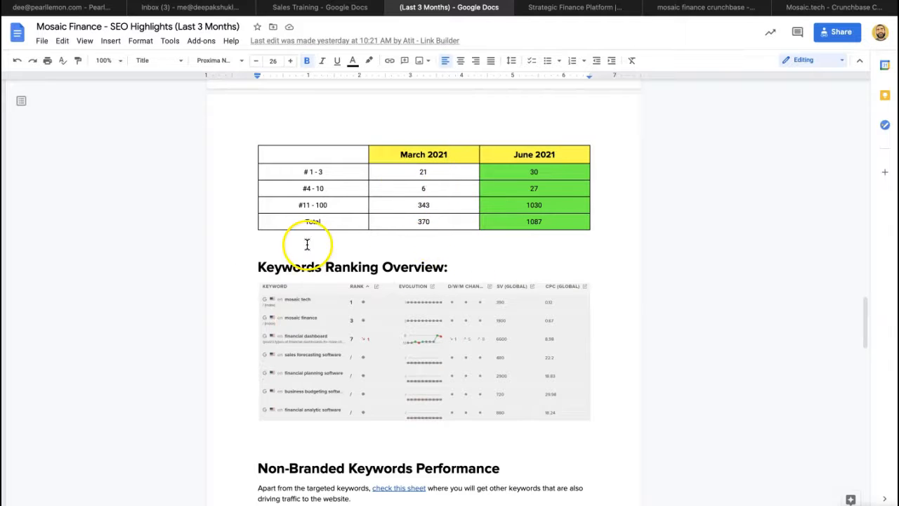
Step: Follow the 'check this sheet' link to the non-branded keywords Google Sheet
scroll(down, 3)
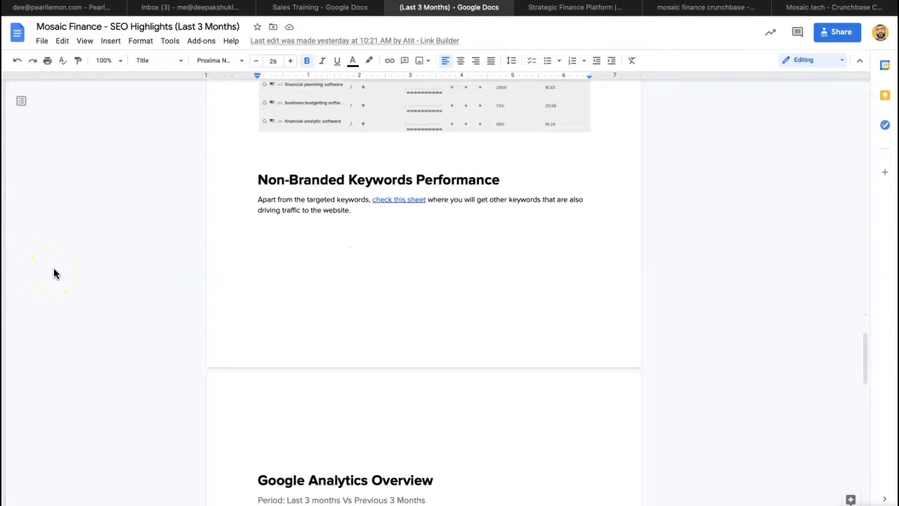
scroll(down, 3)
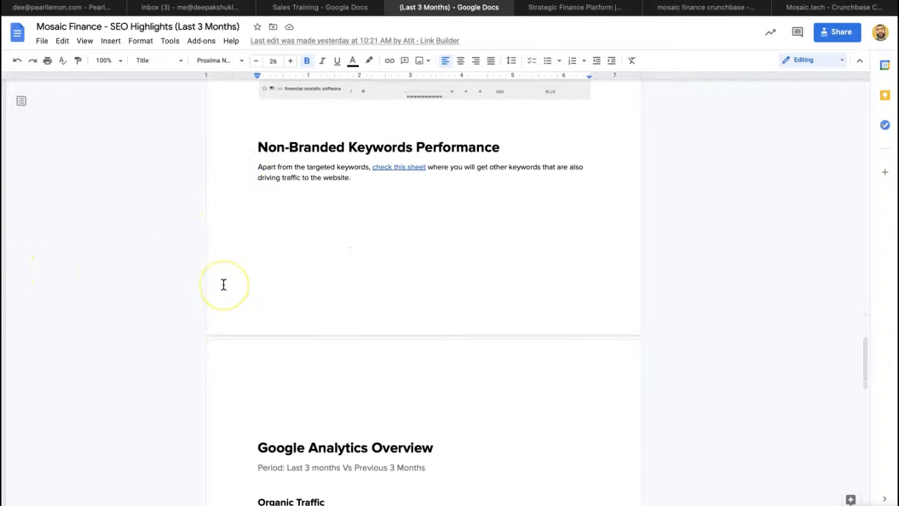
mouse_move(399, 165)
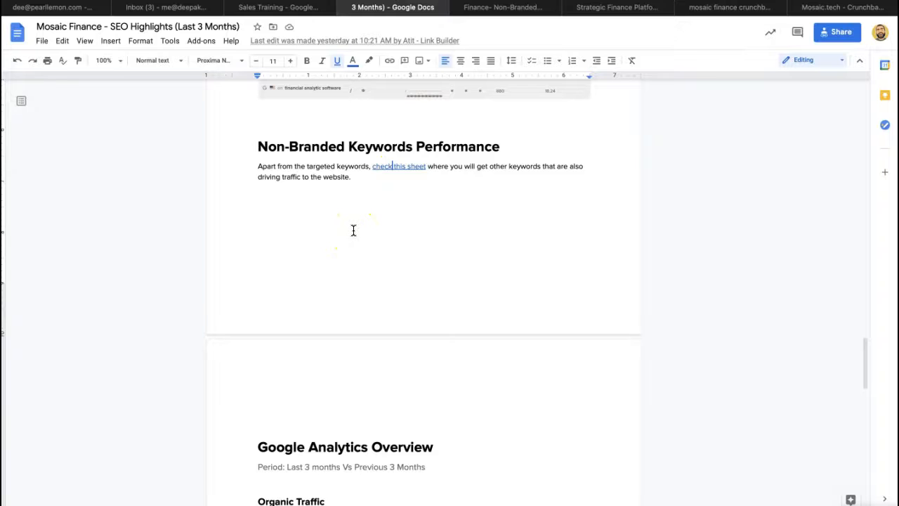
click(503, 7)
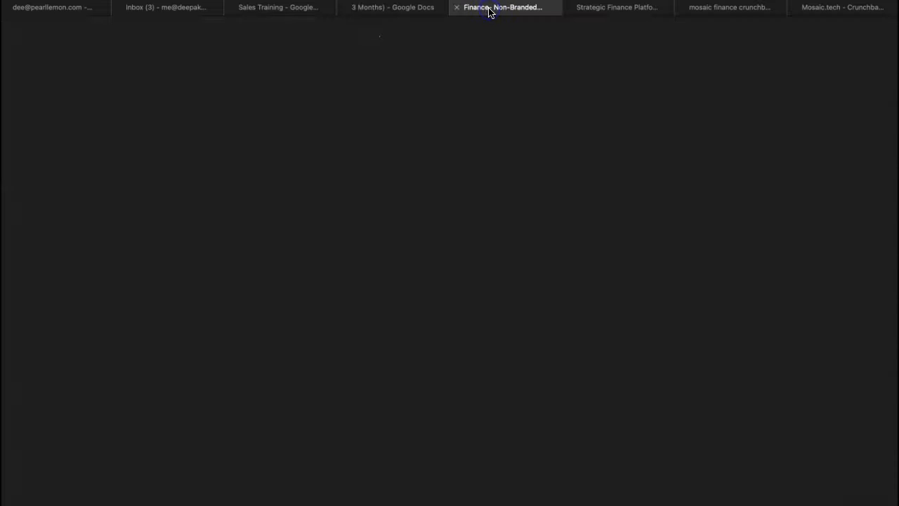
click(492, 9)
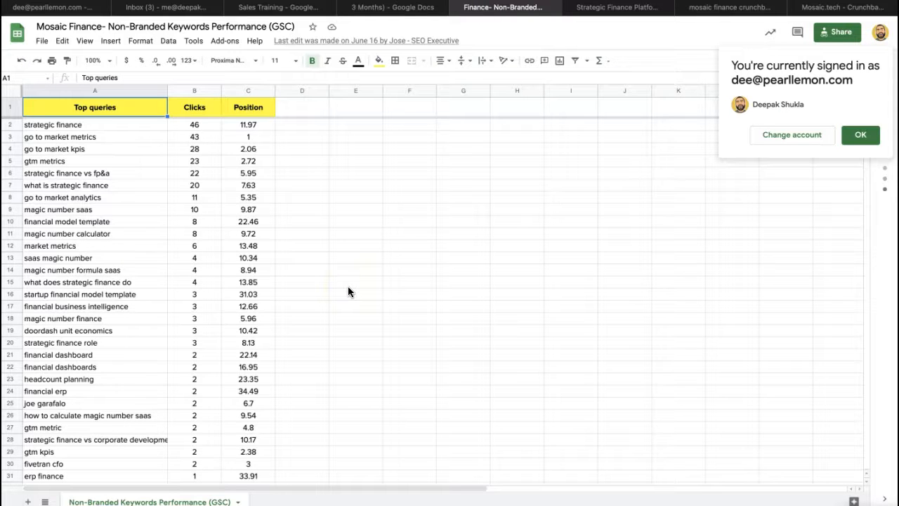
Step: Scan the Top queries list with clicks and positions, then go back to the SEO Highlights report
scroll(down, 3)
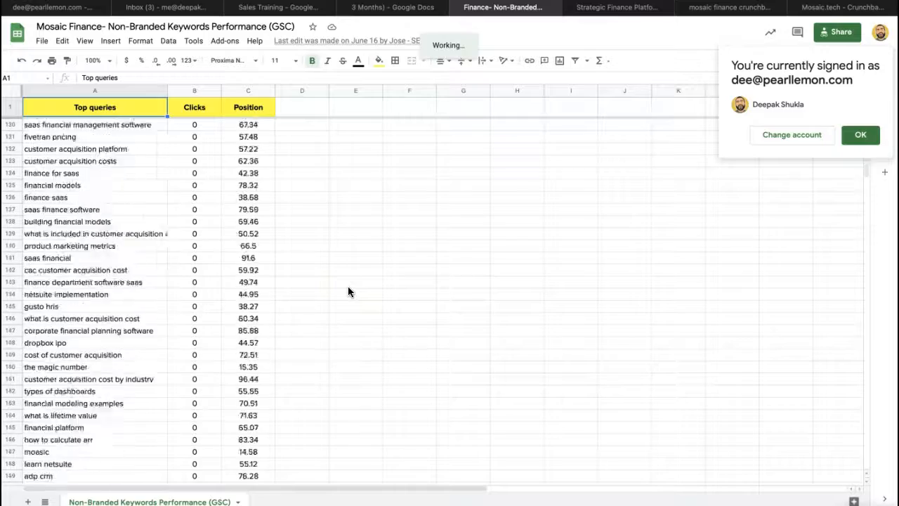
scroll(down, 3)
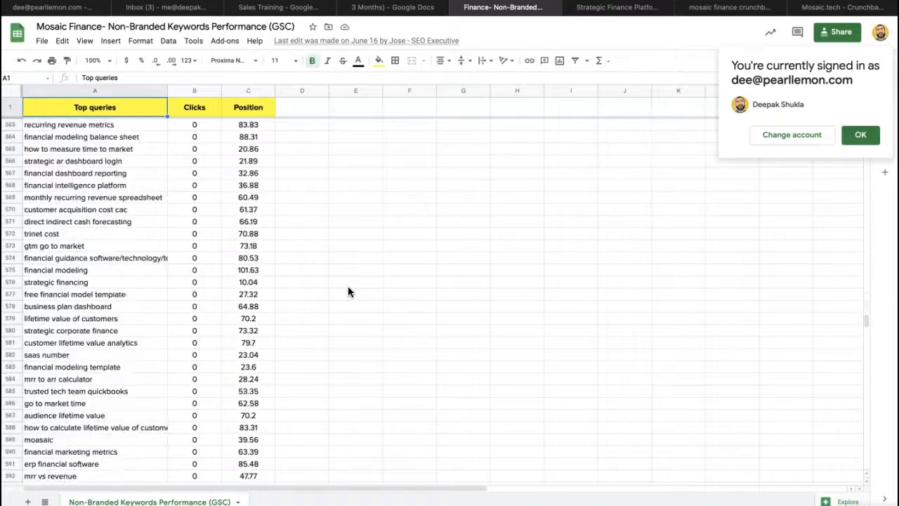
scroll(down, 3)
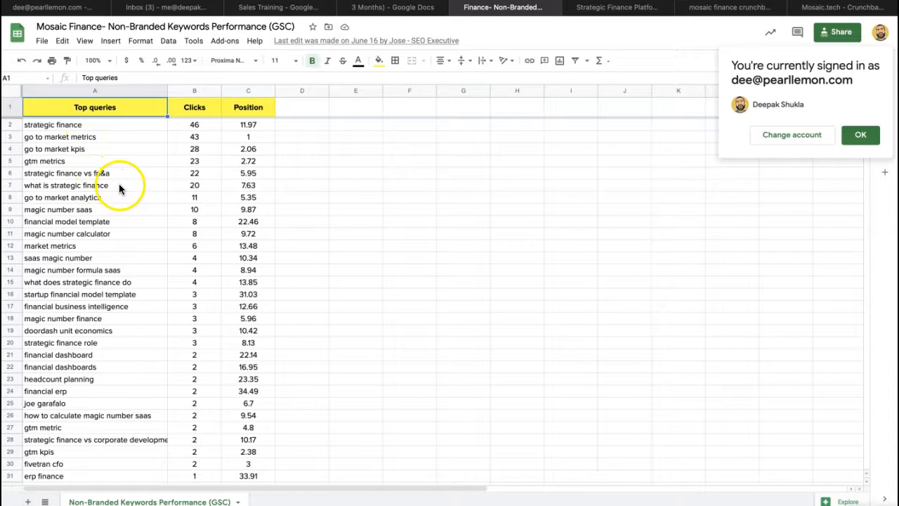
scroll(down, 3)
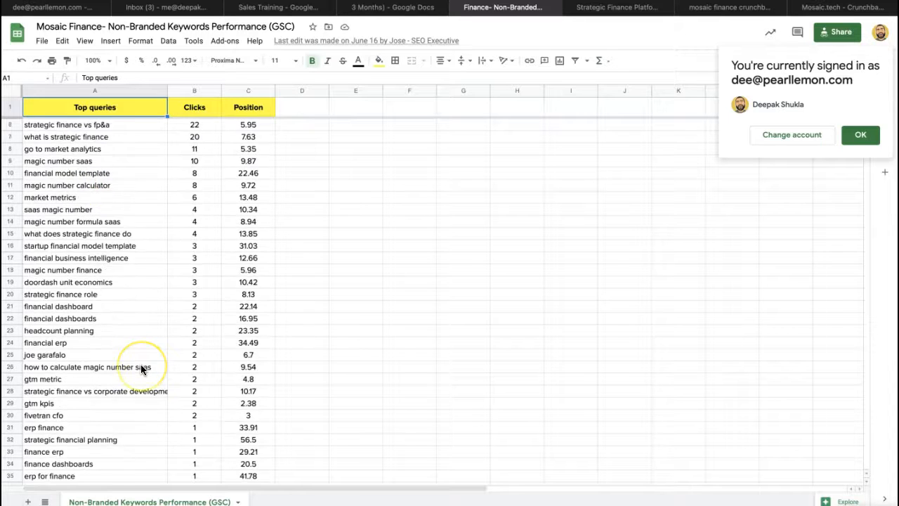
scroll(down, 3)
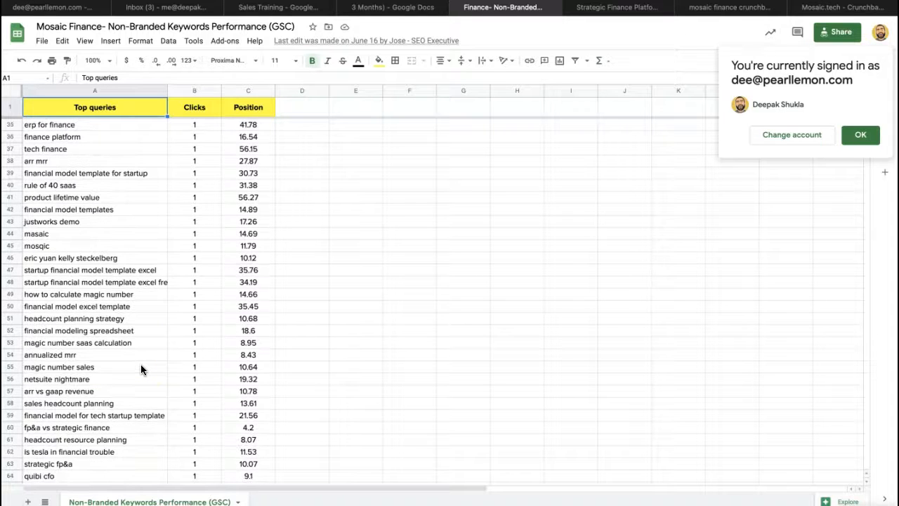
scroll(down, 3)
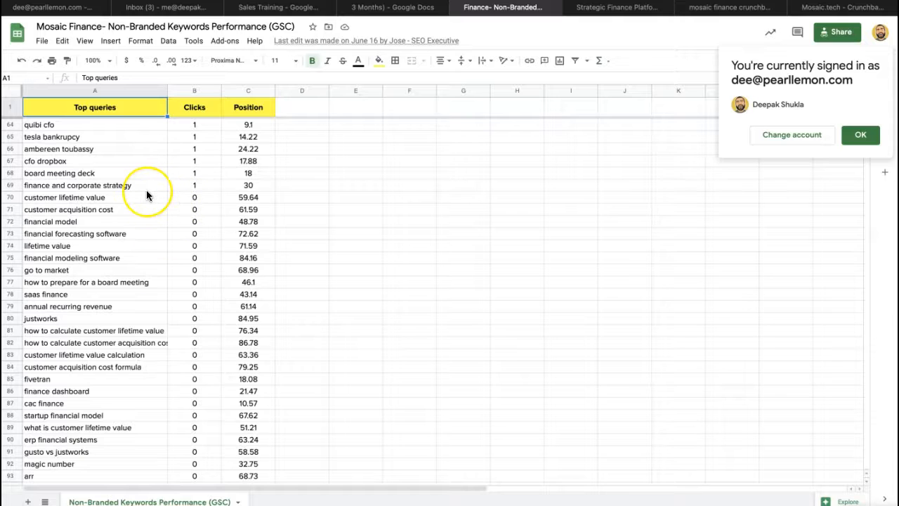
scroll(up, 3)
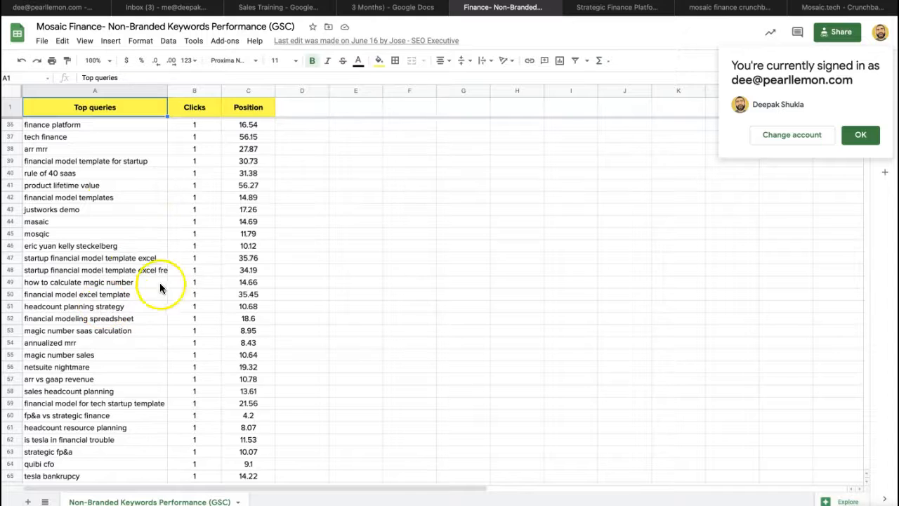
click(385, 7)
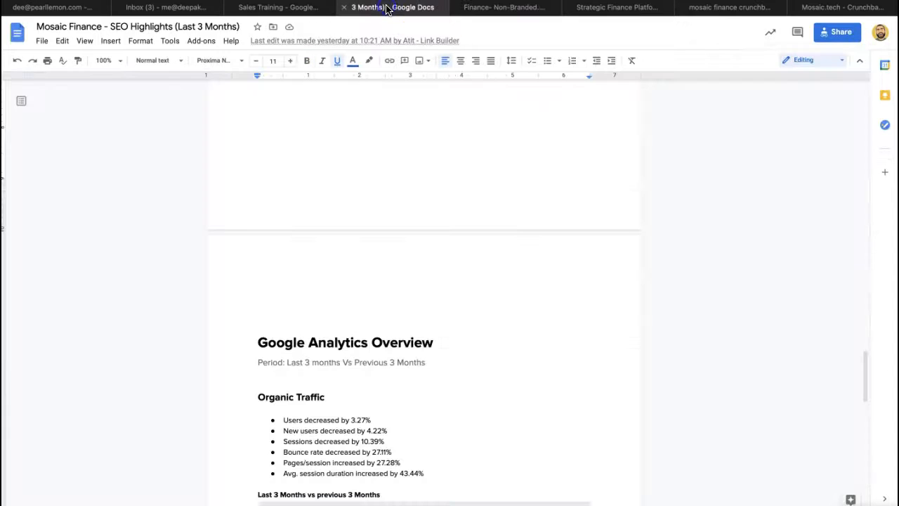
scroll(down, 3)
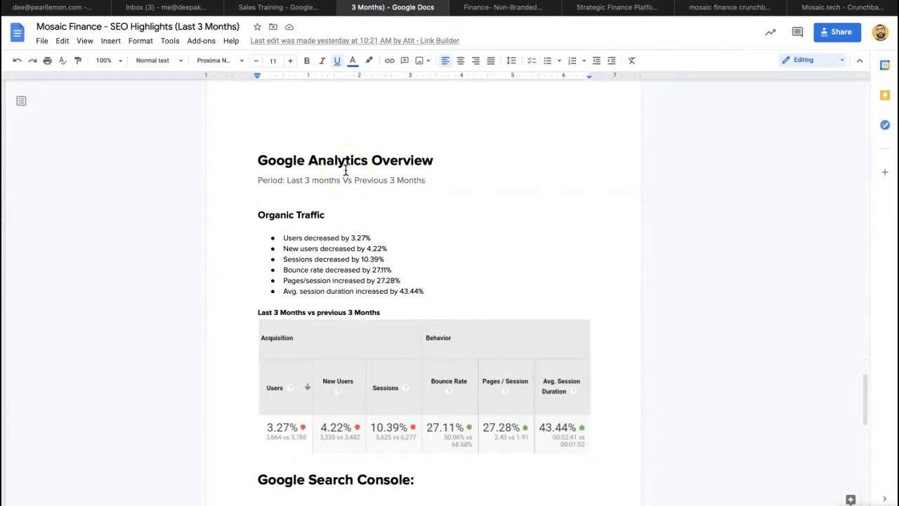
scroll(down, 3)
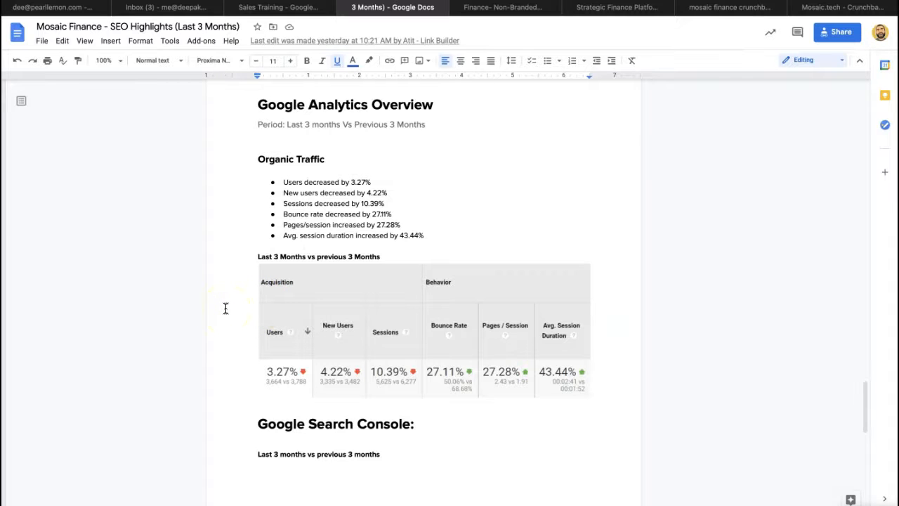
scroll(down, 3)
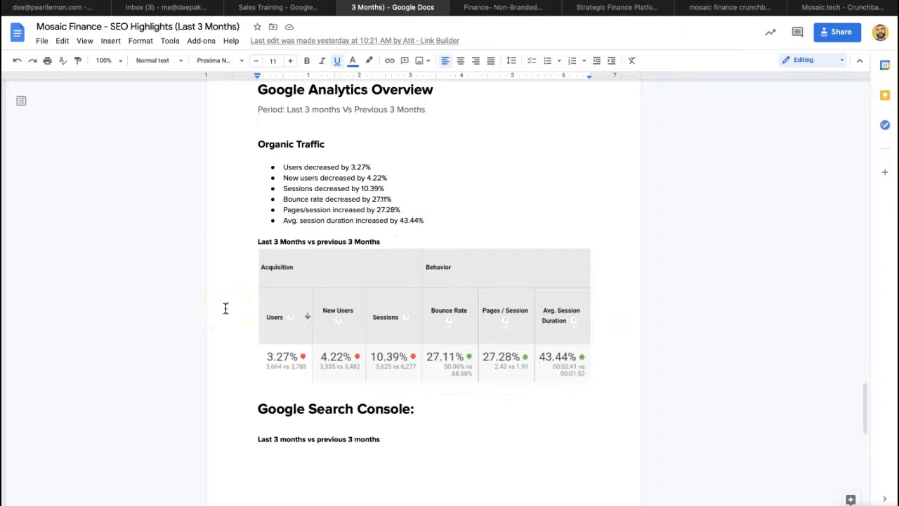
mouse_move(373, 388)
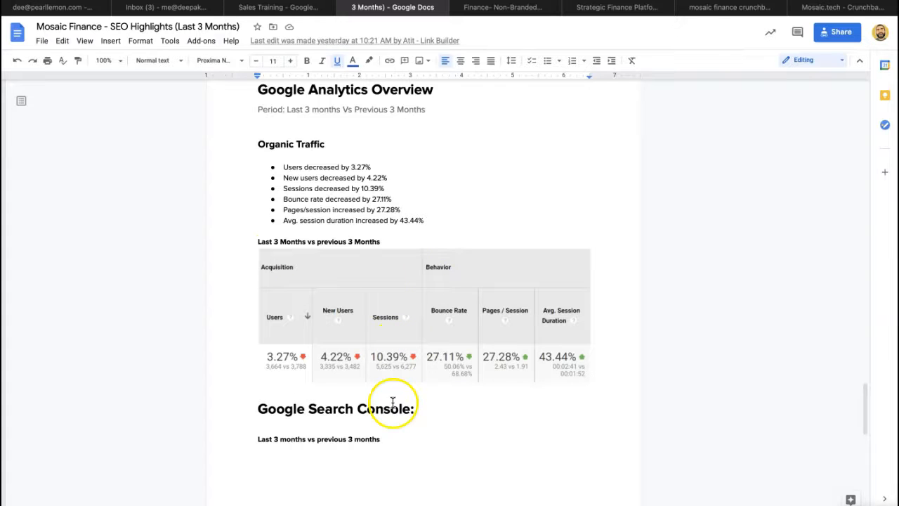
mouse_move(341, 376)
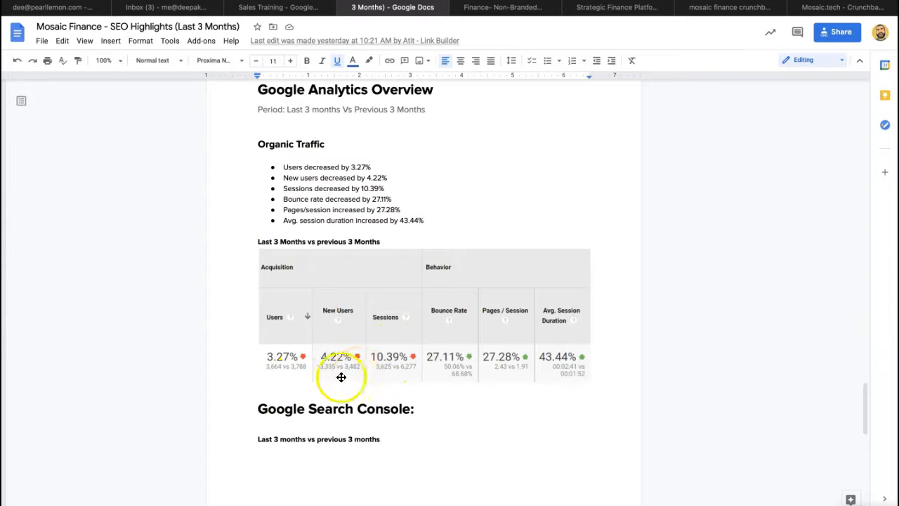
mouse_move(253, 391)
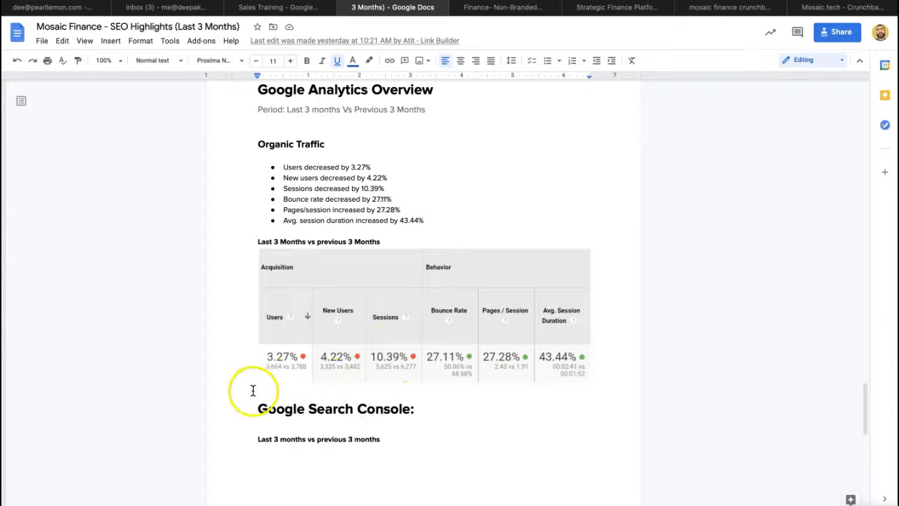
mouse_move(570, 329)
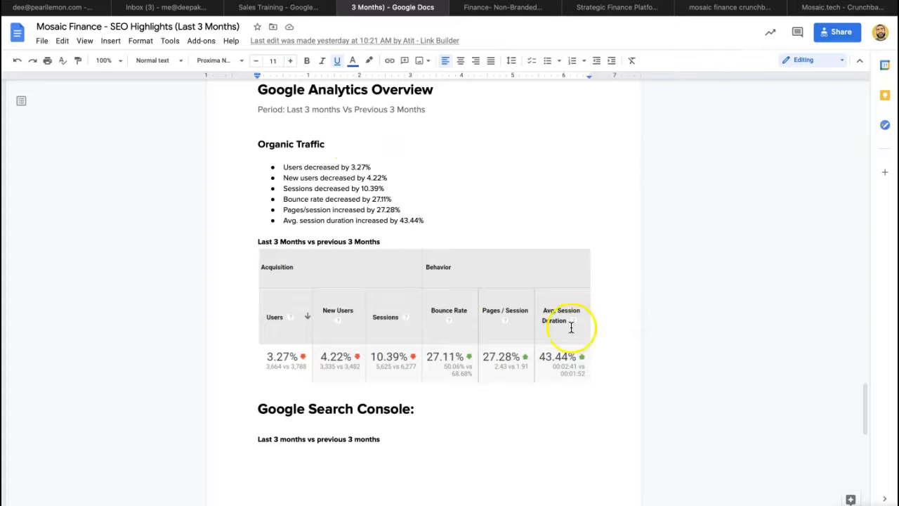
mouse_move(508, 355)
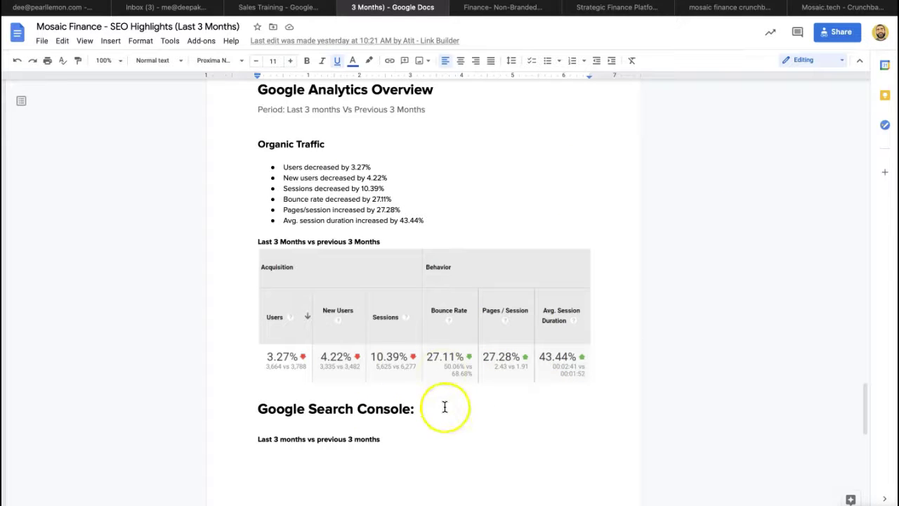
mouse_move(455, 396)
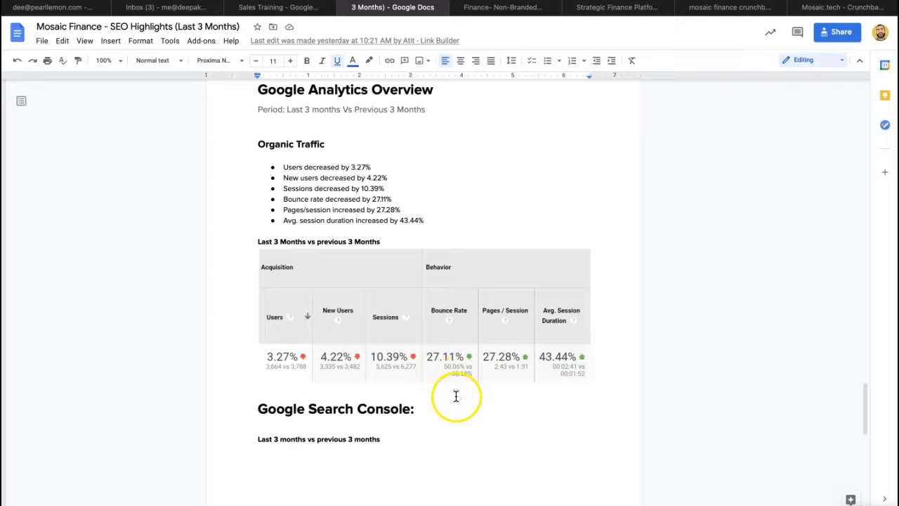
mouse_move(511, 382)
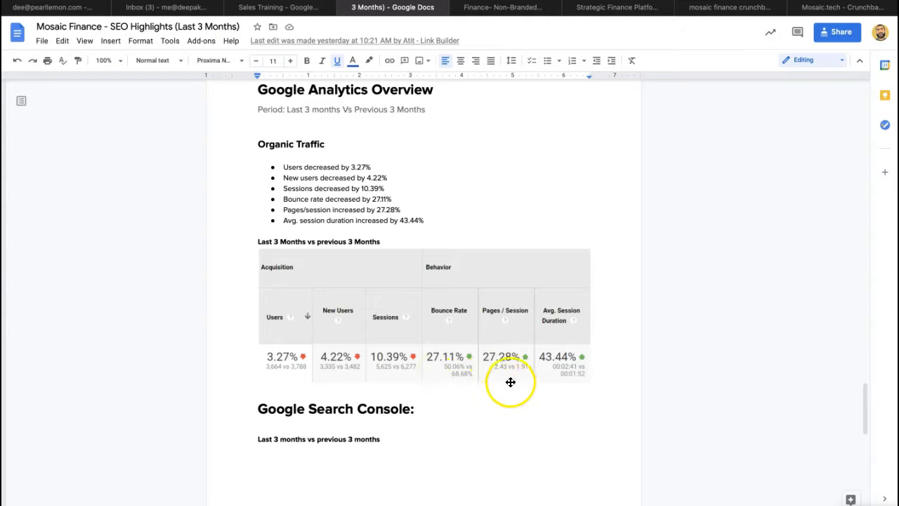
mouse_move(454, 289)
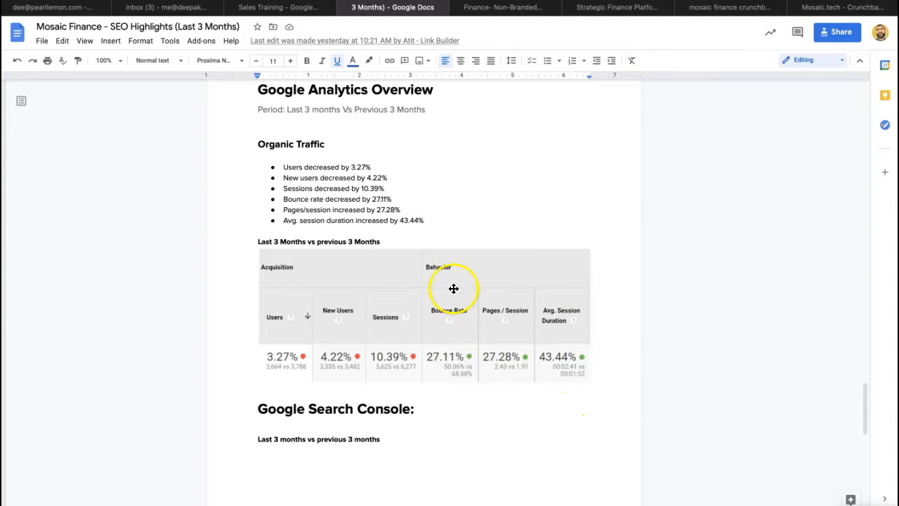
mouse_move(469, 410)
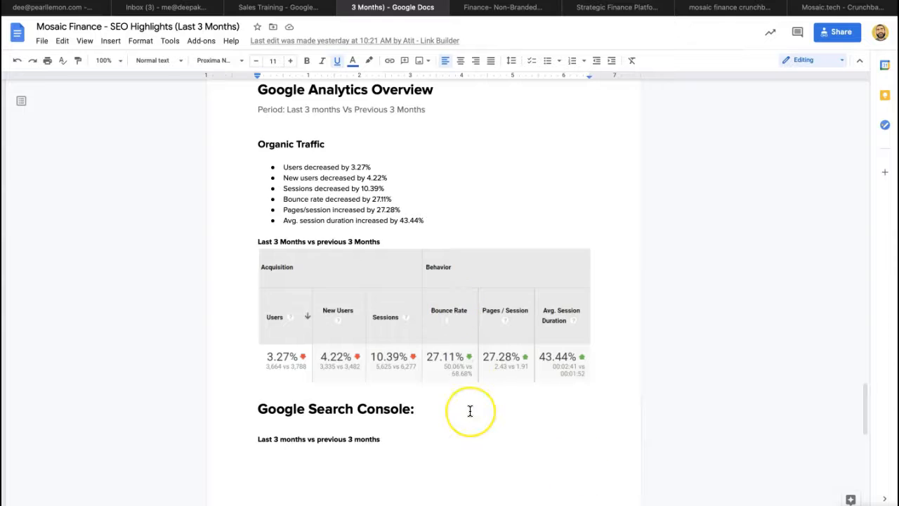
Step: Scroll through the Google Search Console cards and summary bullets to the end of the section
scroll(down, 3)
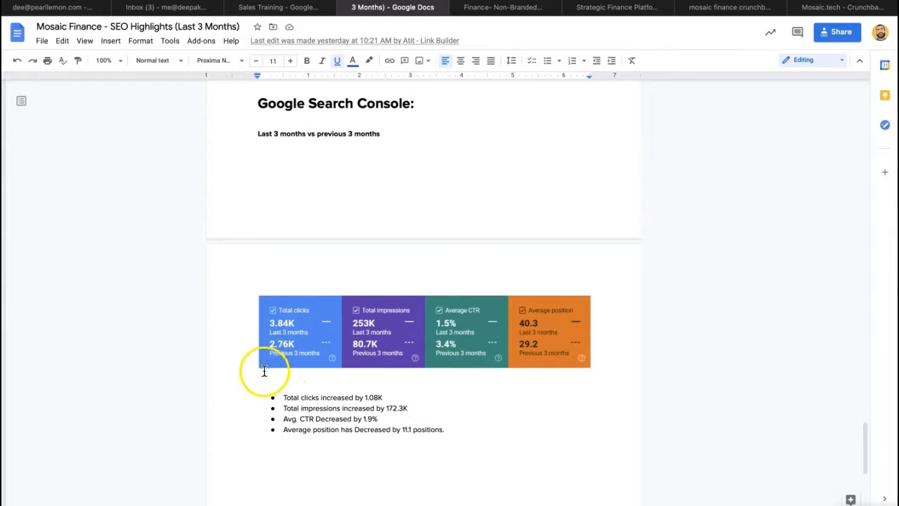
mouse_move(287, 364)
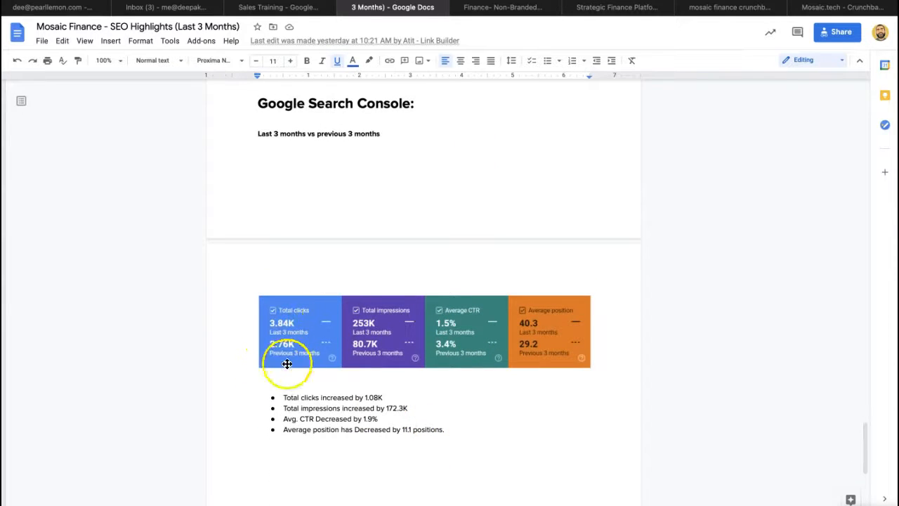
mouse_move(406, 361)
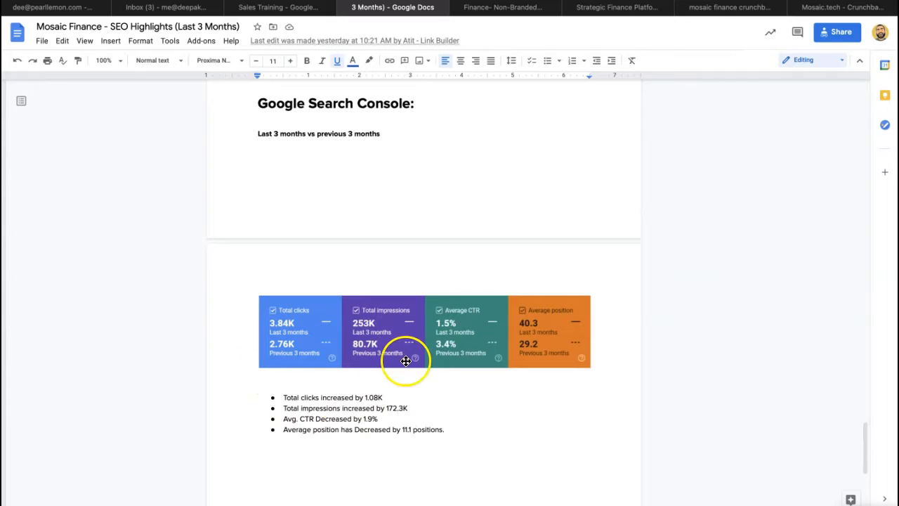
mouse_move(396, 379)
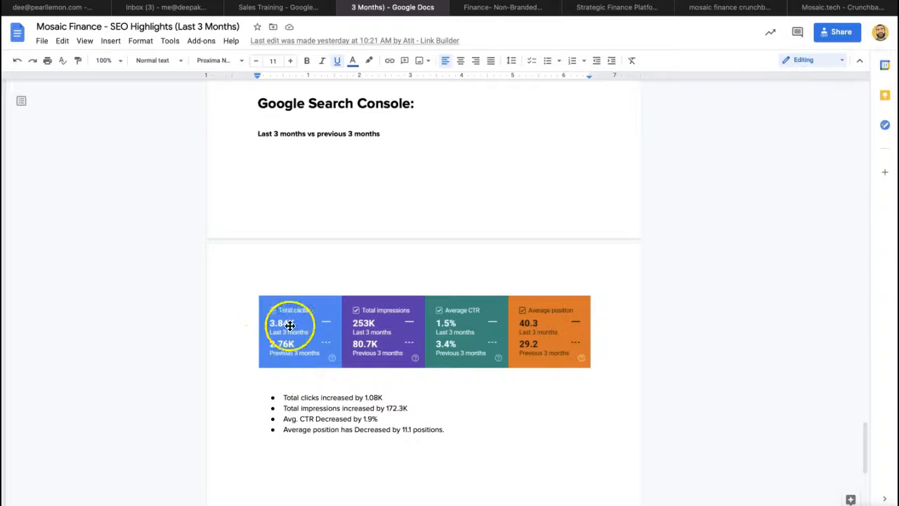
scroll(down, 3)
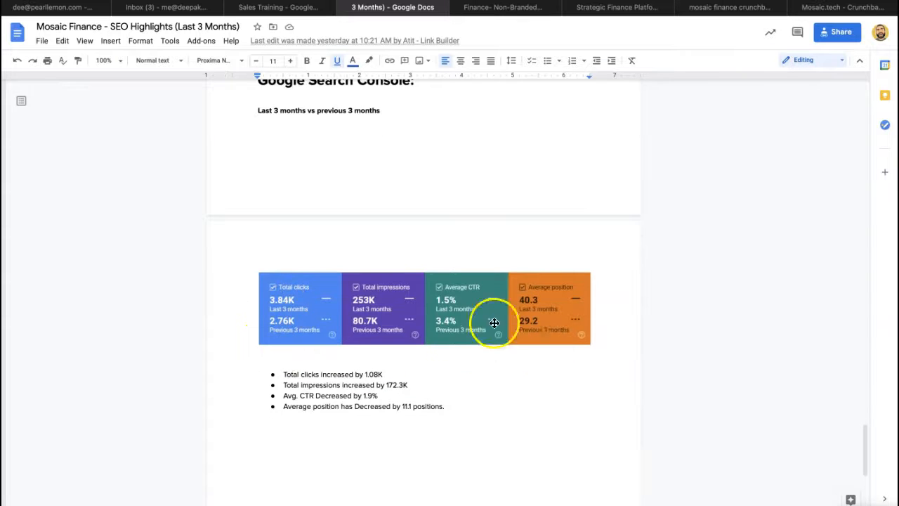
scroll(down, 3)
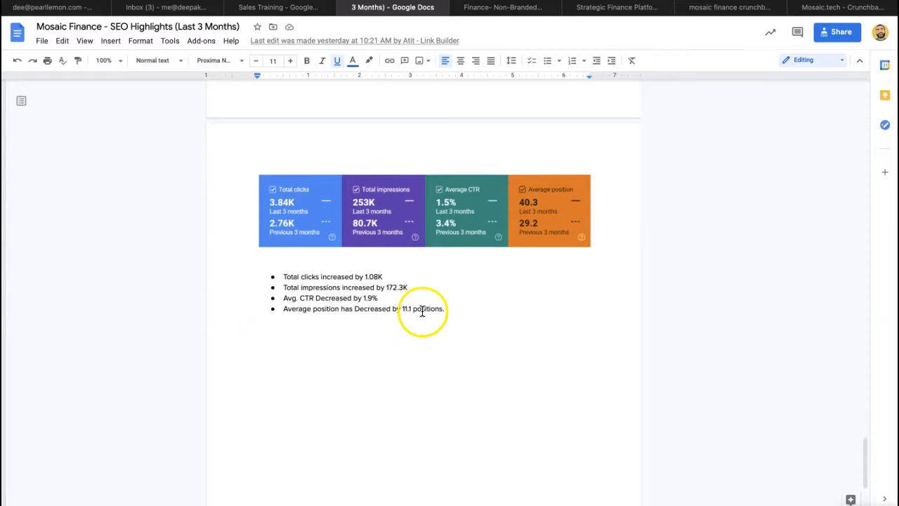
scroll(down, 3)
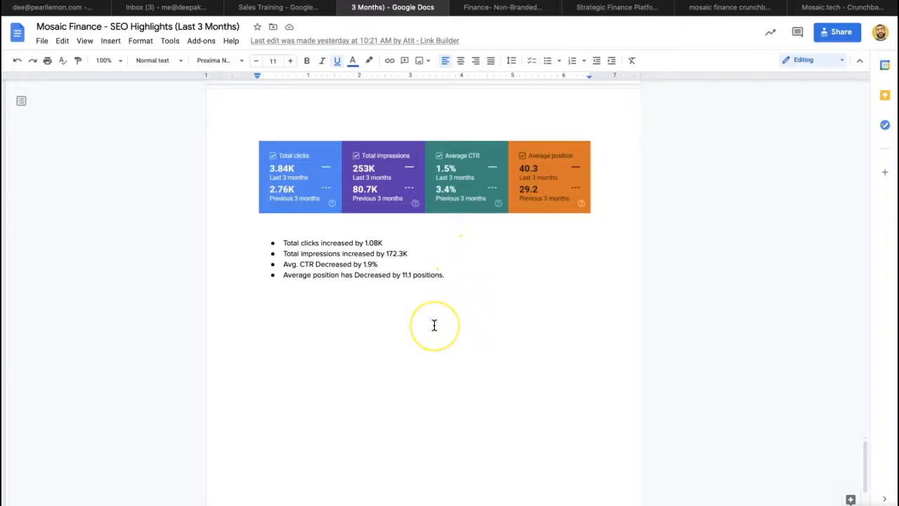
scroll(down, 3)
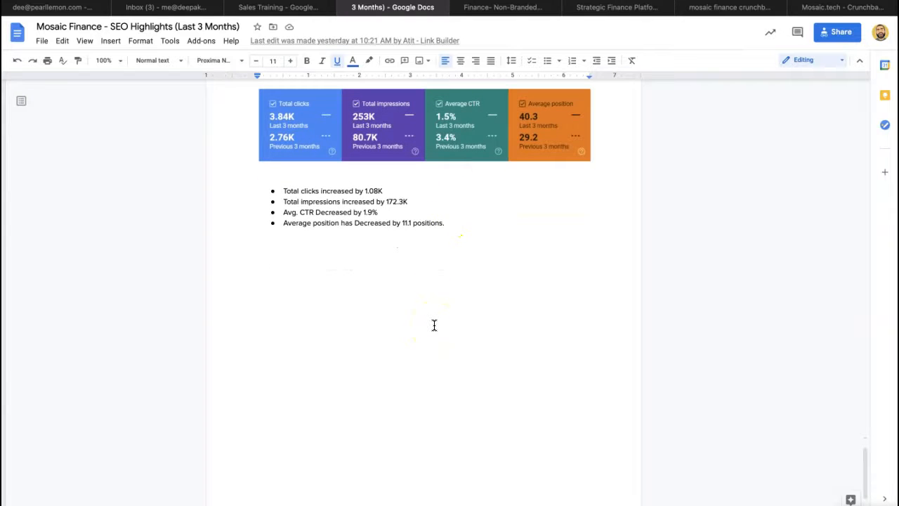
scroll(down, 3)
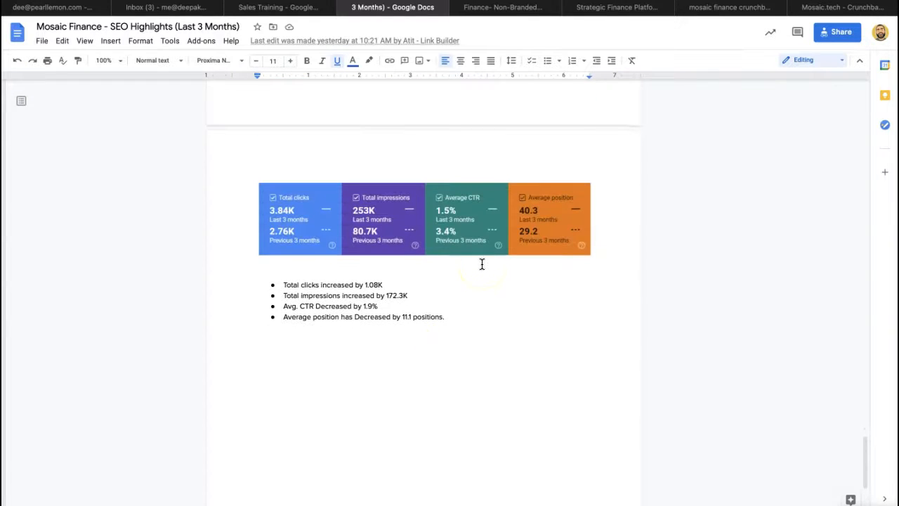
scroll(down, 3)
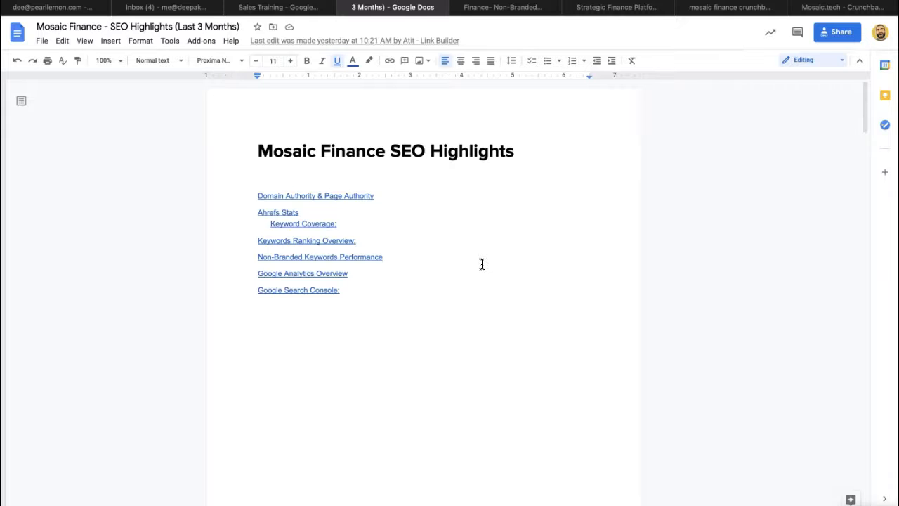
click(618, 8)
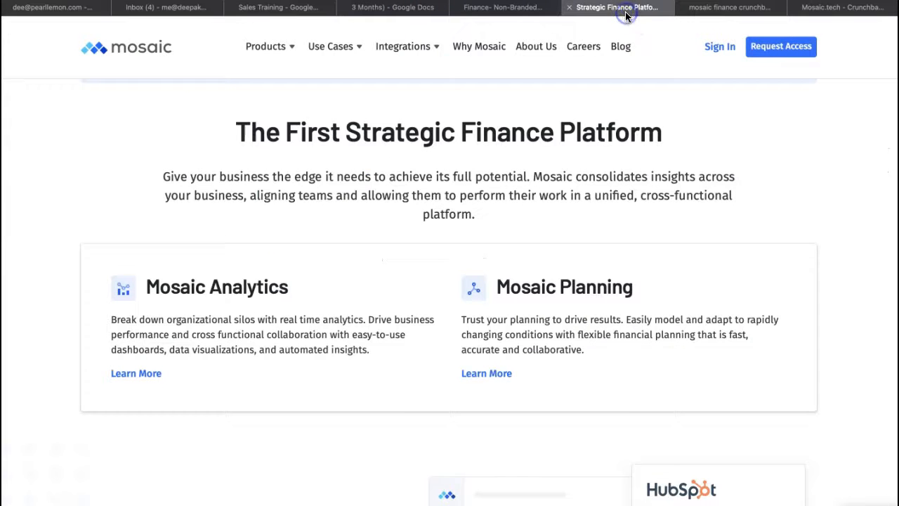
click(840, 6)
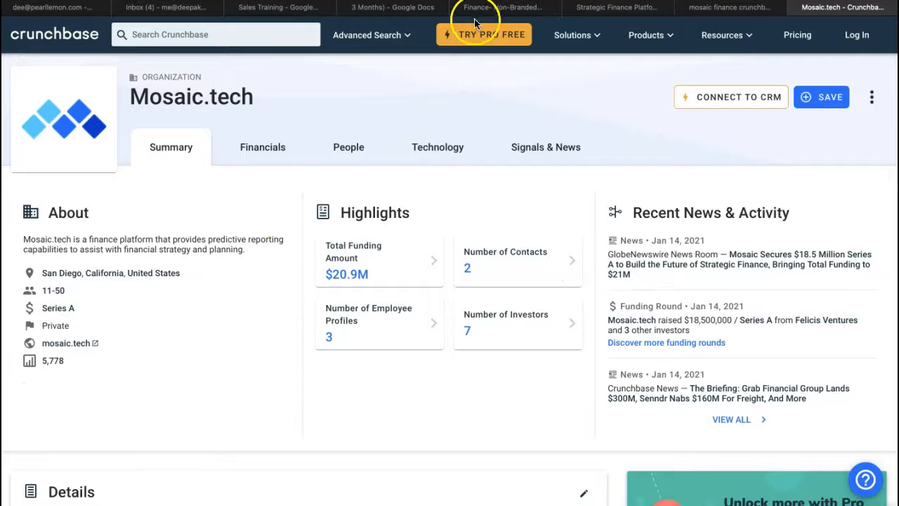
mouse_move(413, 7)
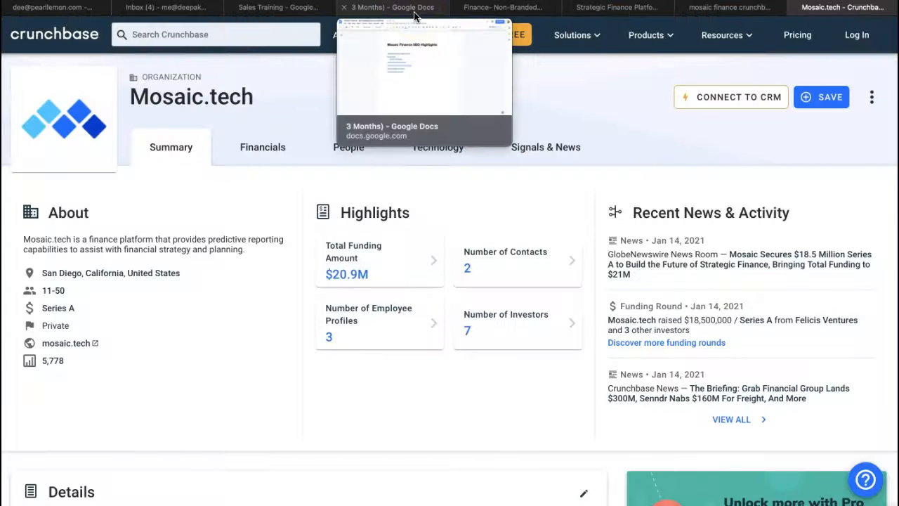
click(396, 8)
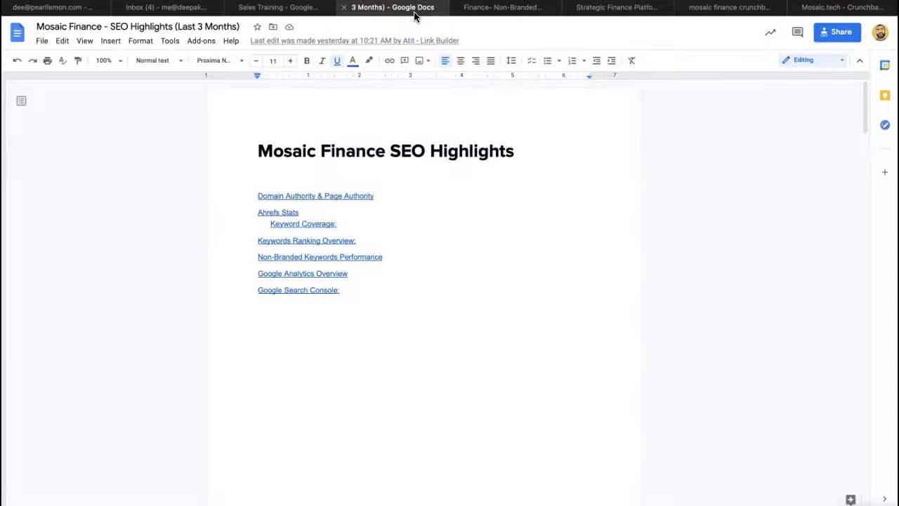